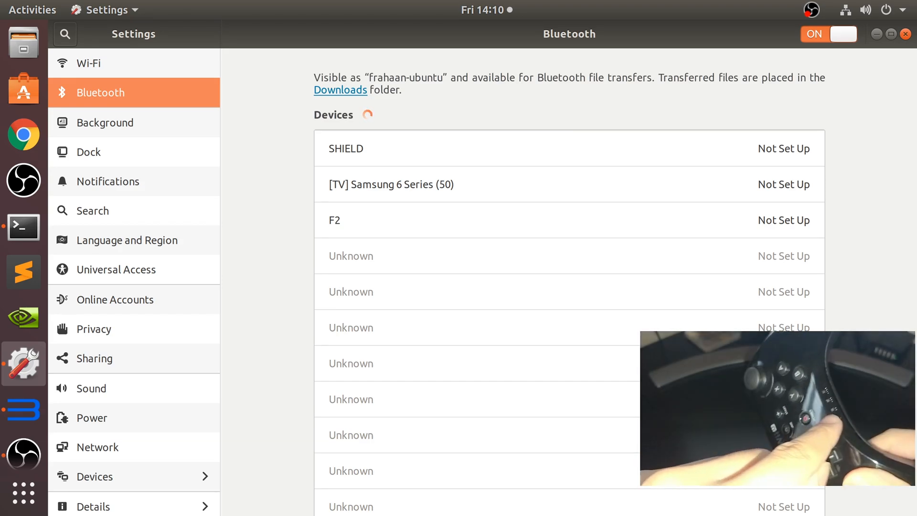
pyautogui.moveTo(463, 135)
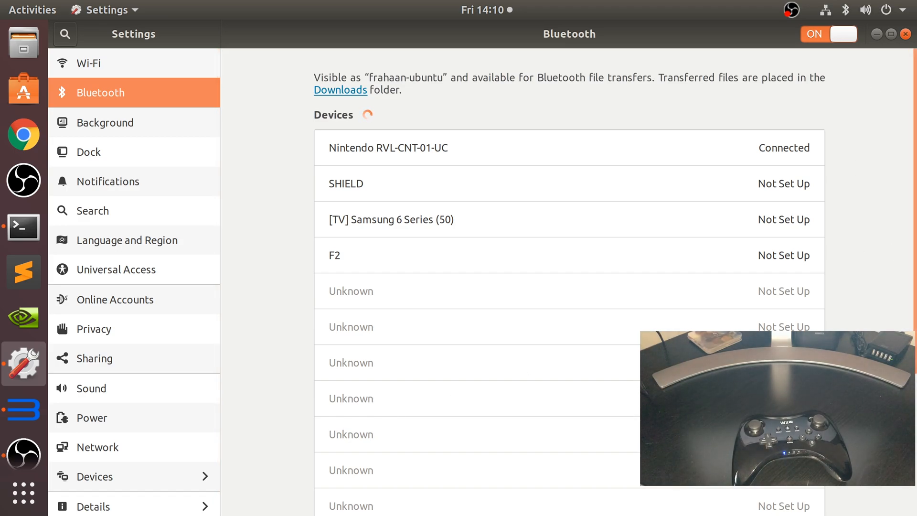
# Bring the RPCS3 emulator window to the front after the controller connects.
pyautogui.click(906, 34)
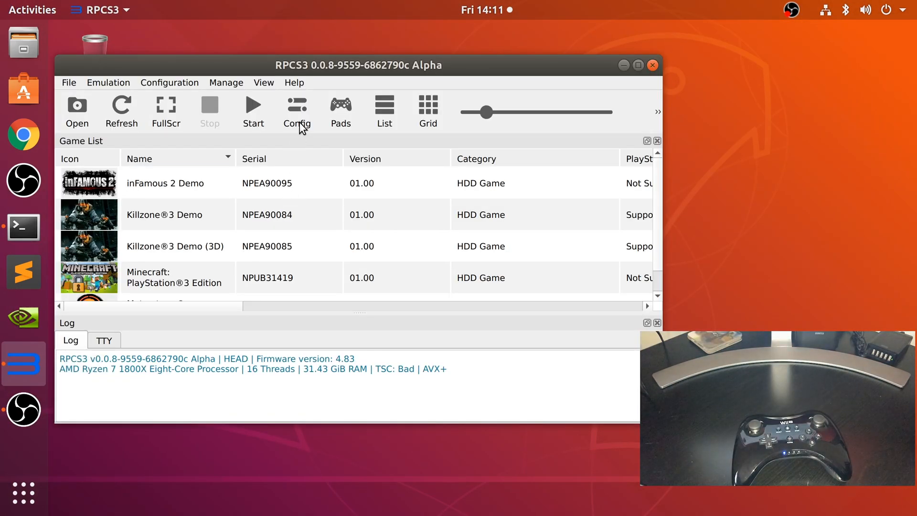
pyautogui.moveTo(341, 108)
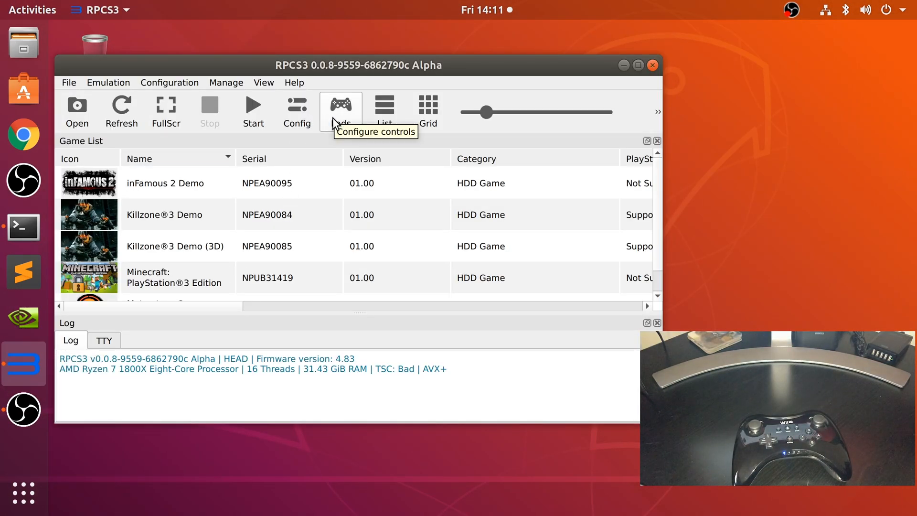
# Switch the Pads configuration to the Evdev handler with the Wii Remote Pro Controller device.
pyautogui.click(340, 105)
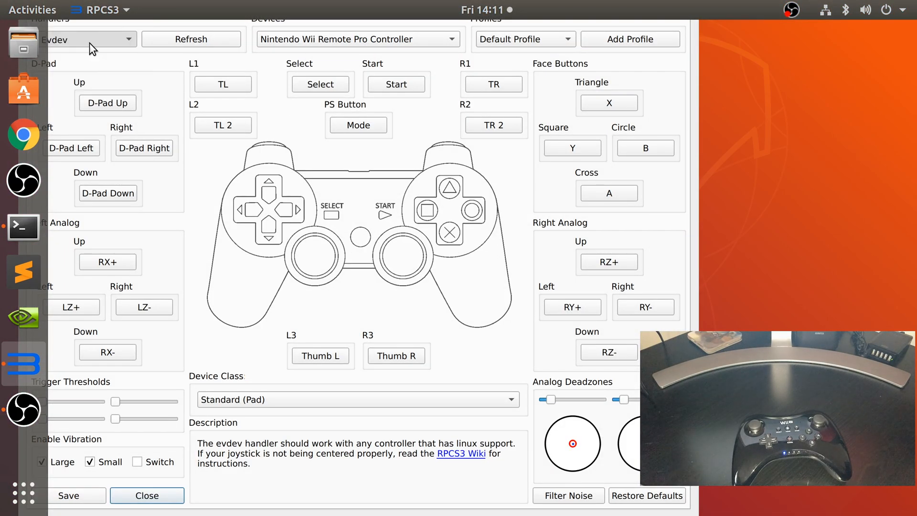
pyautogui.click(88, 39)
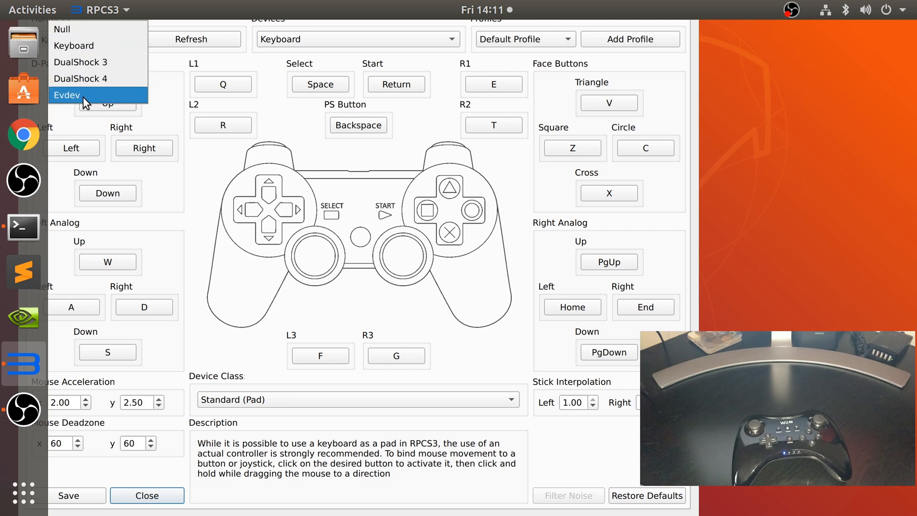
pyautogui.click(67, 94)
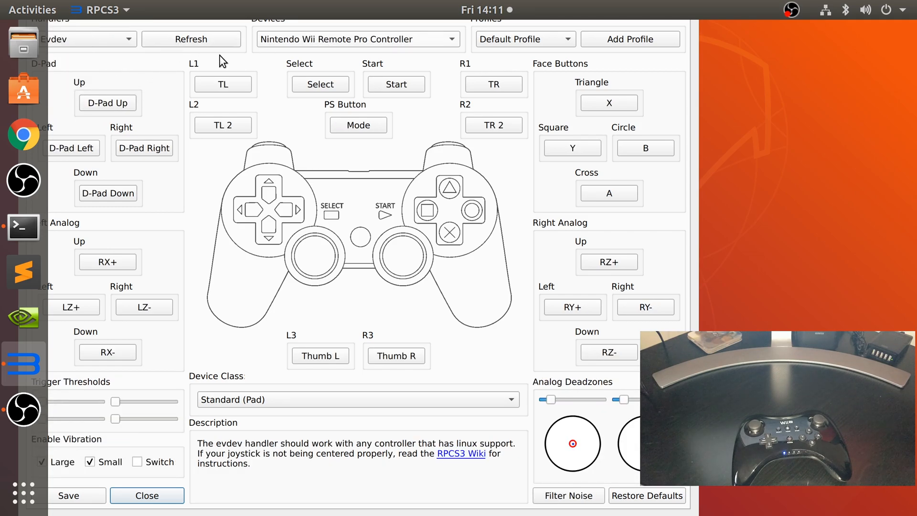
pyautogui.moveTo(37, 427)
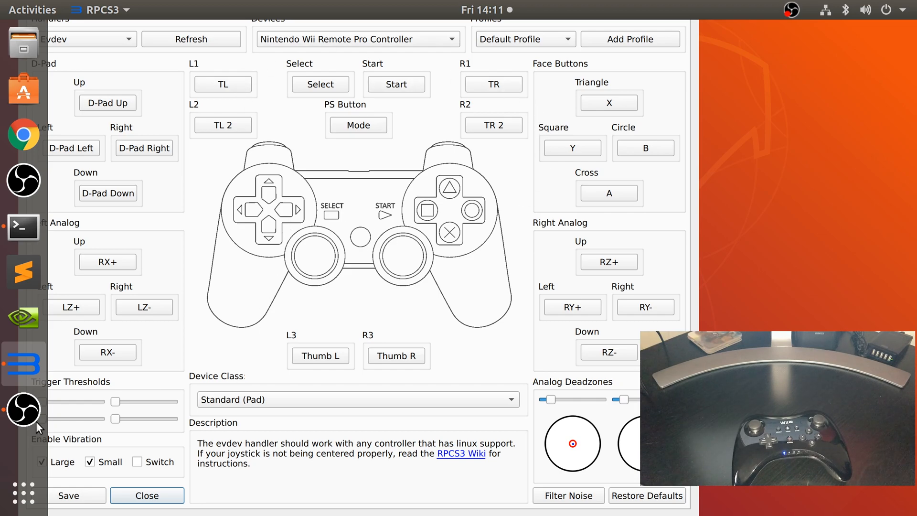
pyautogui.moveTo(67, 348)
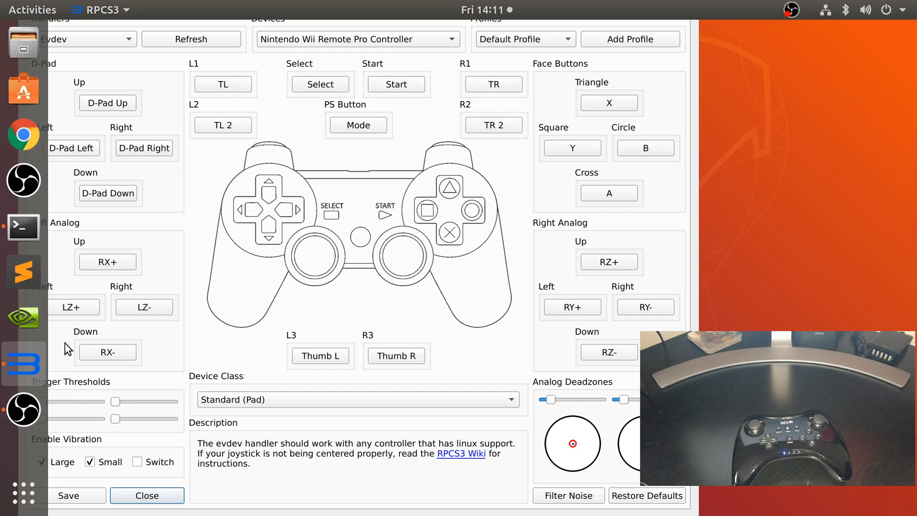
pyautogui.moveTo(624, 493)
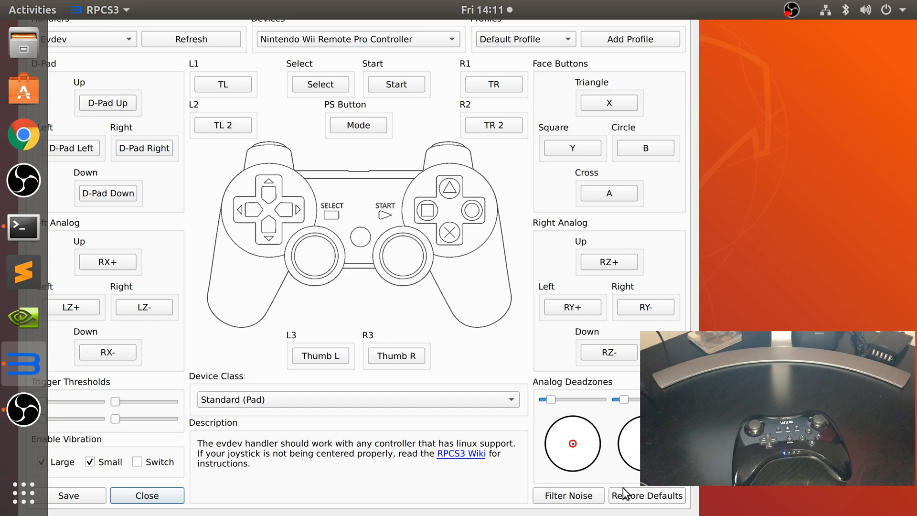
pyautogui.moveTo(338, 372)
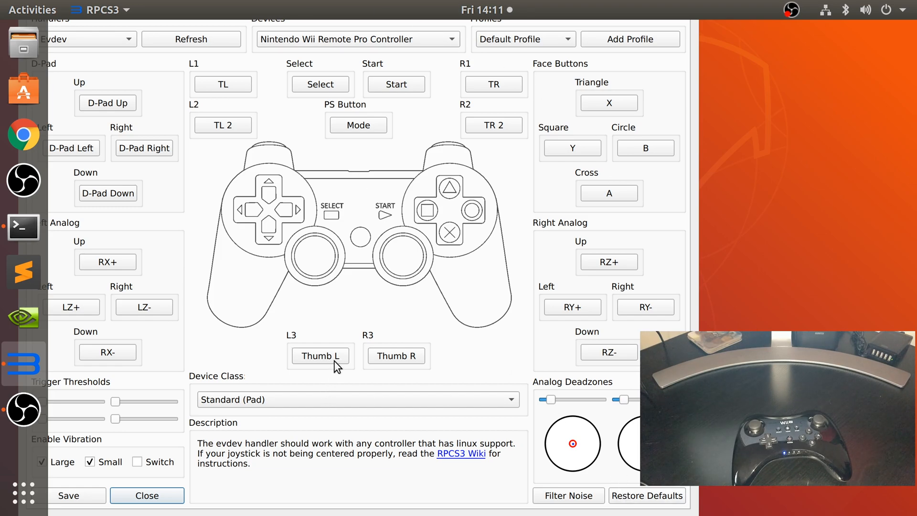
pyautogui.moveTo(528, 36)
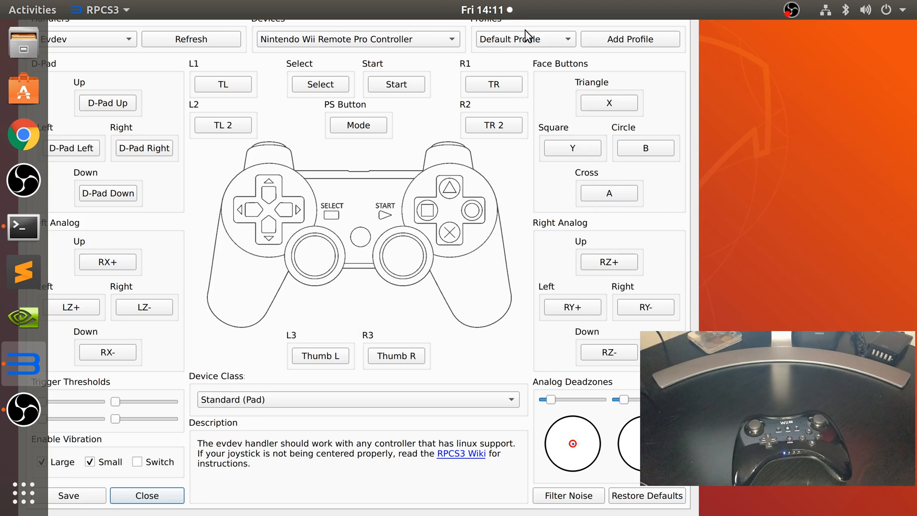
pyautogui.moveTo(605, 49)
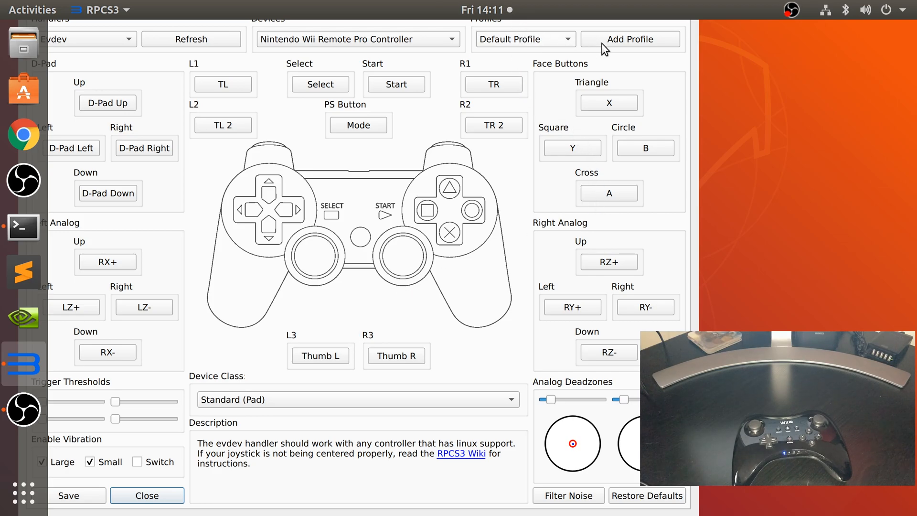
pyautogui.click(629, 38)
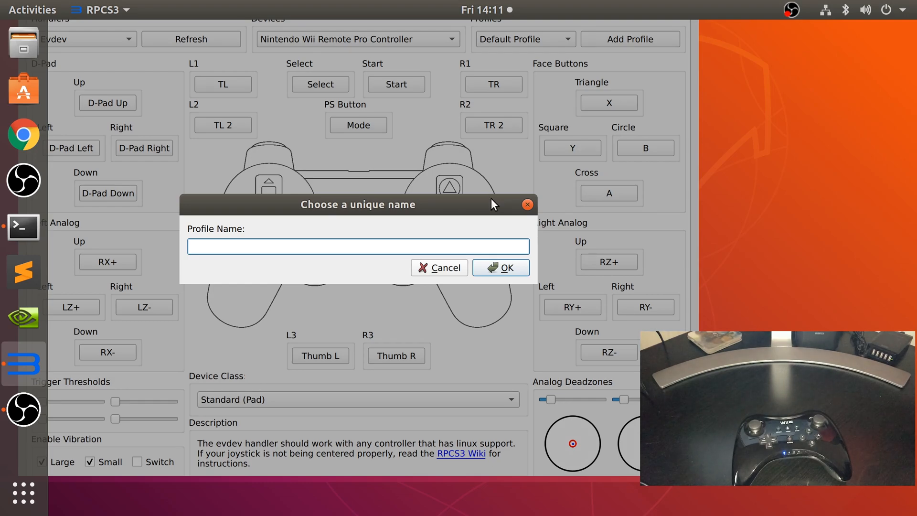
pyautogui.click(439, 268)
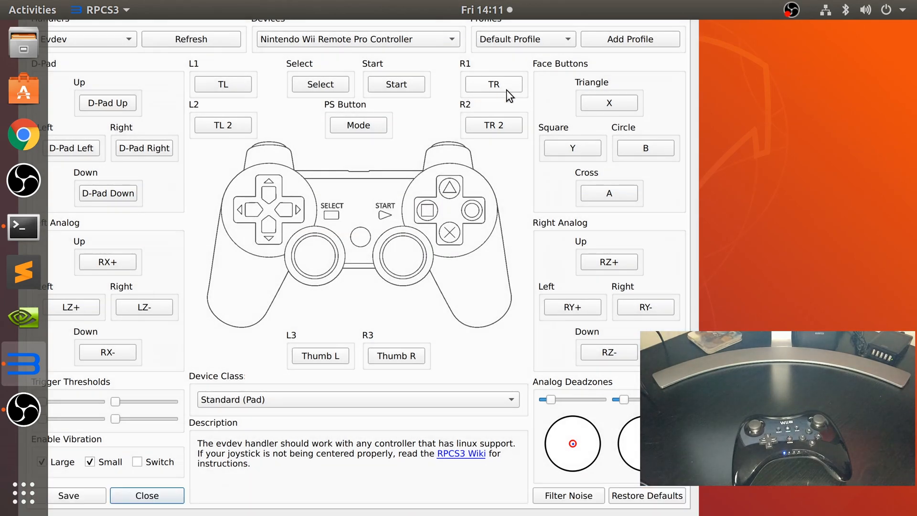
pyautogui.moveTo(292, 272)
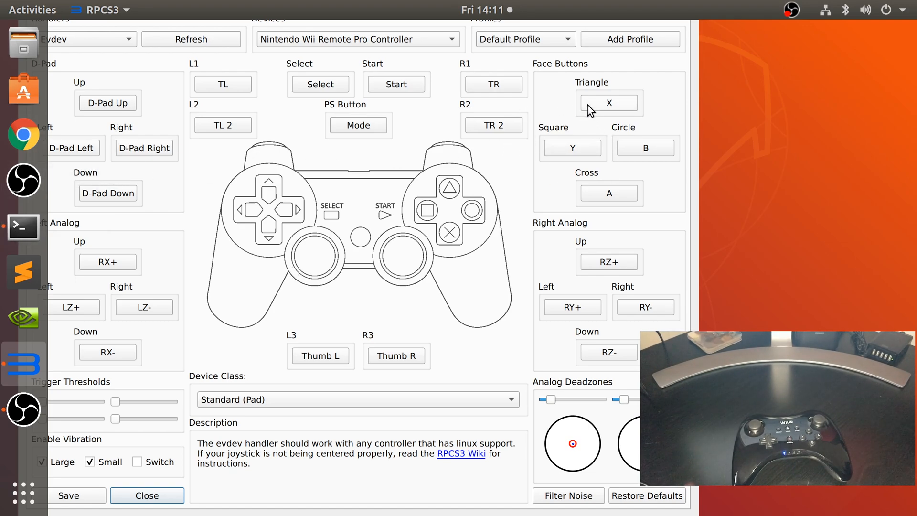
pyautogui.click(608, 104)
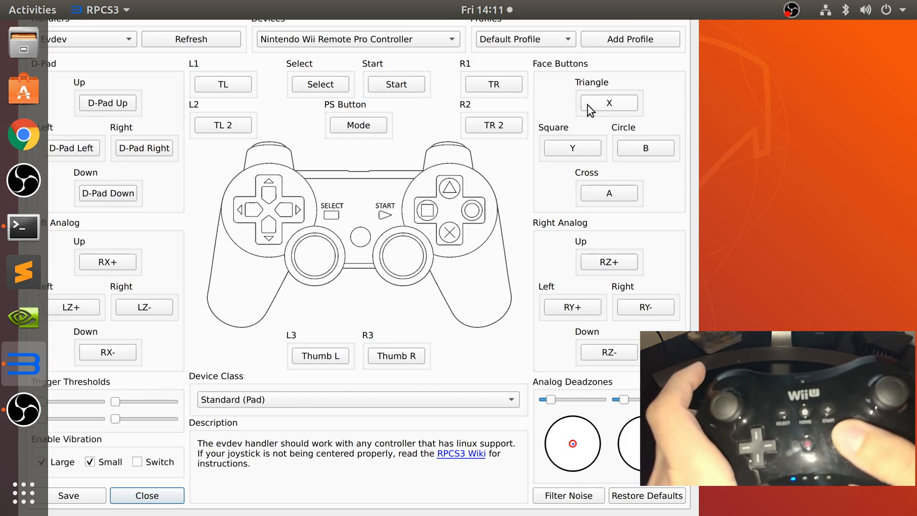
pyautogui.moveTo(572, 148)
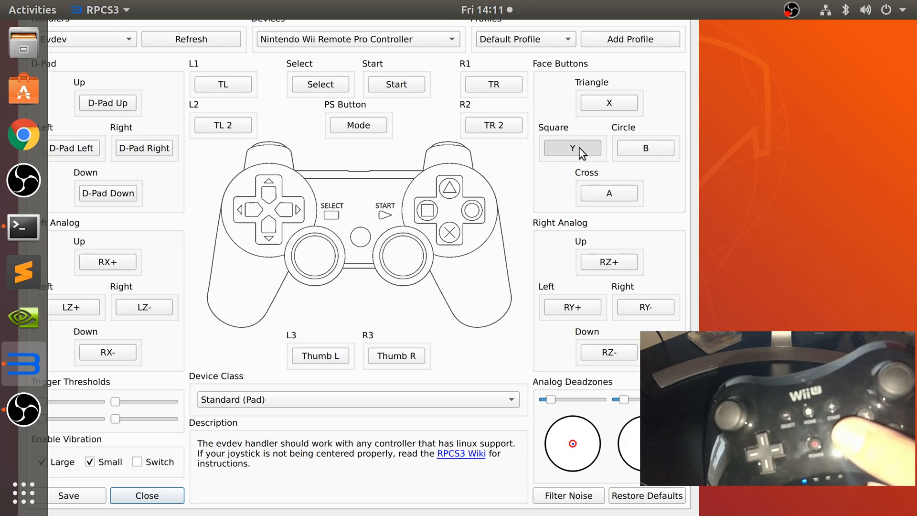
pyautogui.moveTo(627, 180)
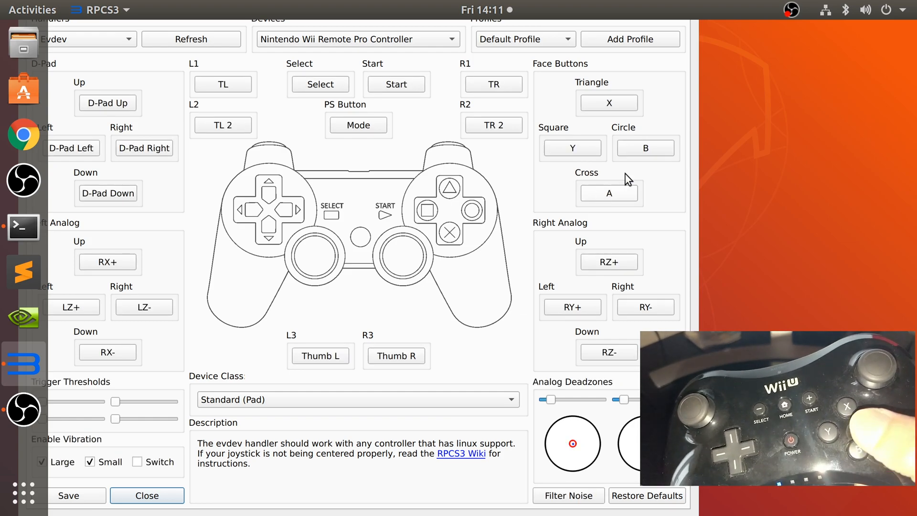
pyautogui.moveTo(645, 148)
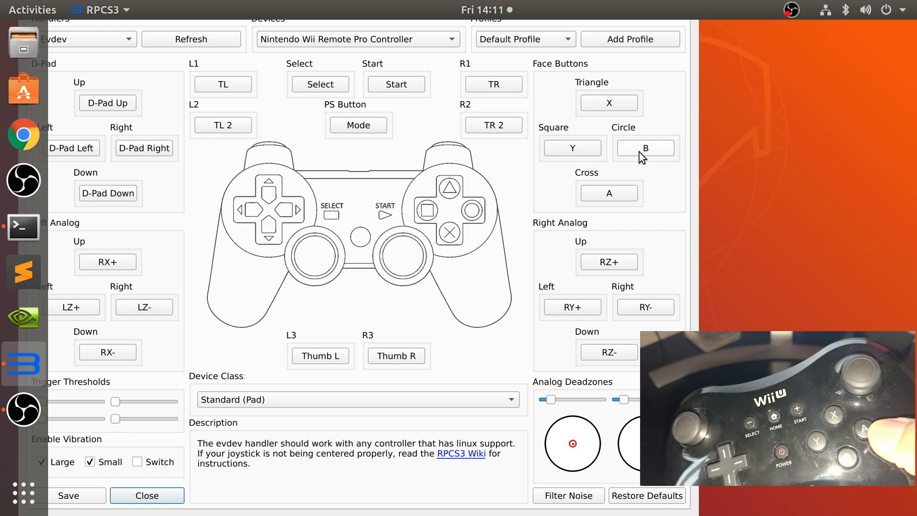
pyautogui.moveTo(636, 162)
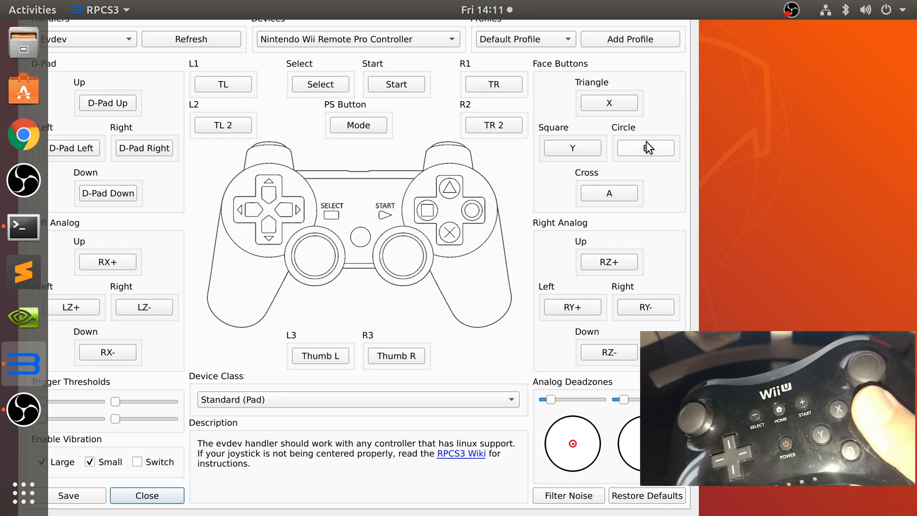
pyautogui.click(645, 147)
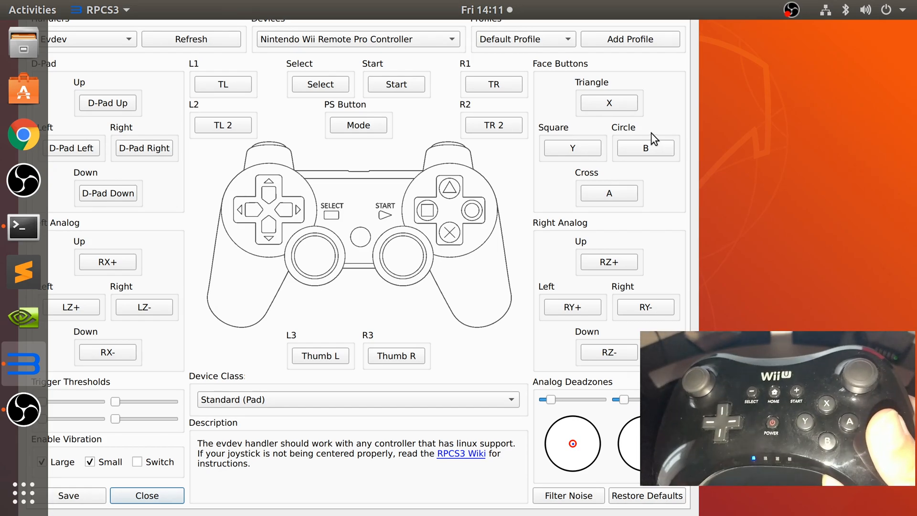
pyautogui.moveTo(660, 142)
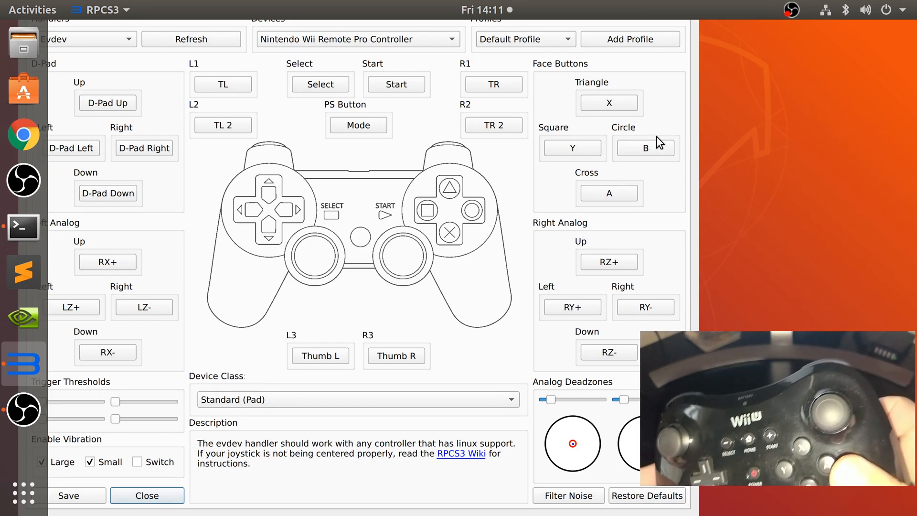
pyautogui.moveTo(681, 37)
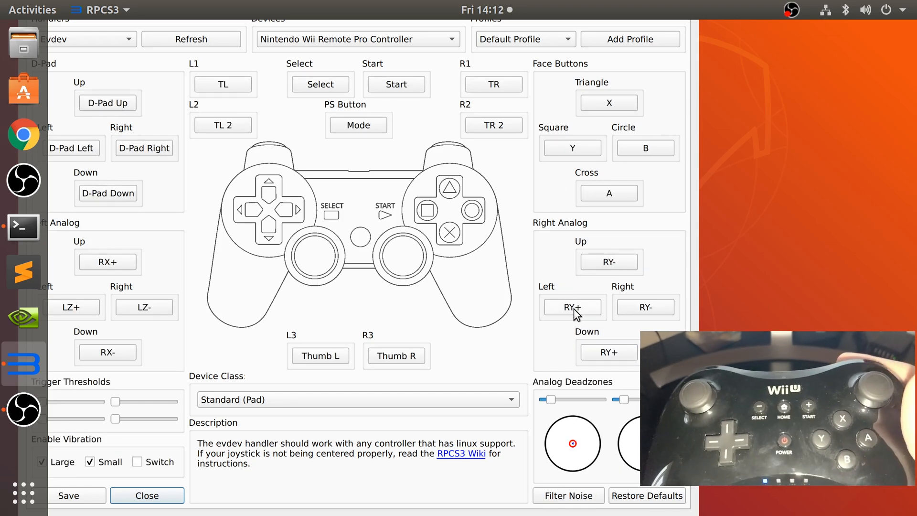
# Rebind Start, Select, PS Button and L1 from controller presses, giving Start, Mode and TL.
pyautogui.click(645, 306)
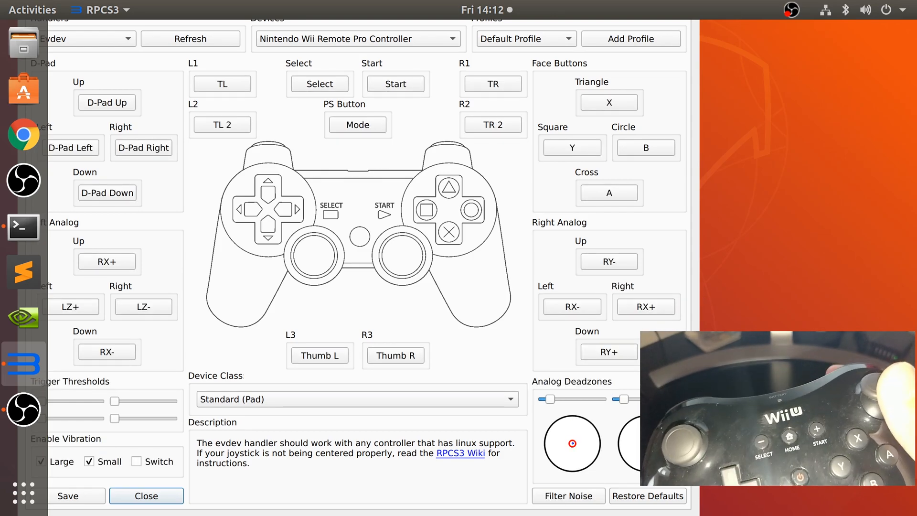
pyautogui.moveTo(134, 238)
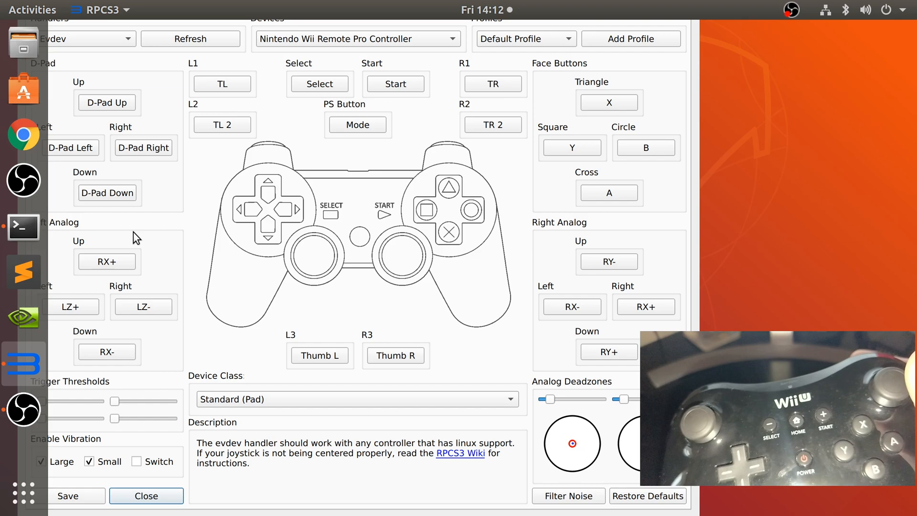
pyautogui.moveTo(75, 257)
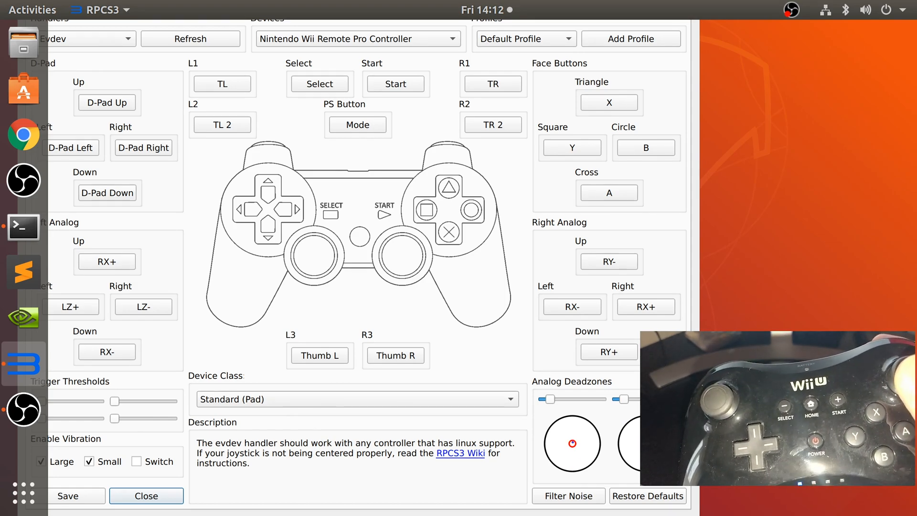
pyautogui.moveTo(135, 336)
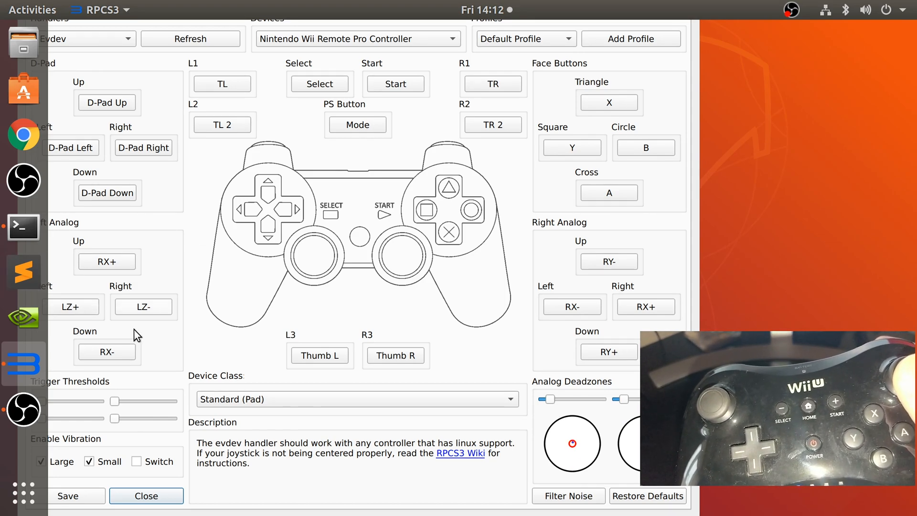
pyautogui.moveTo(483, 111)
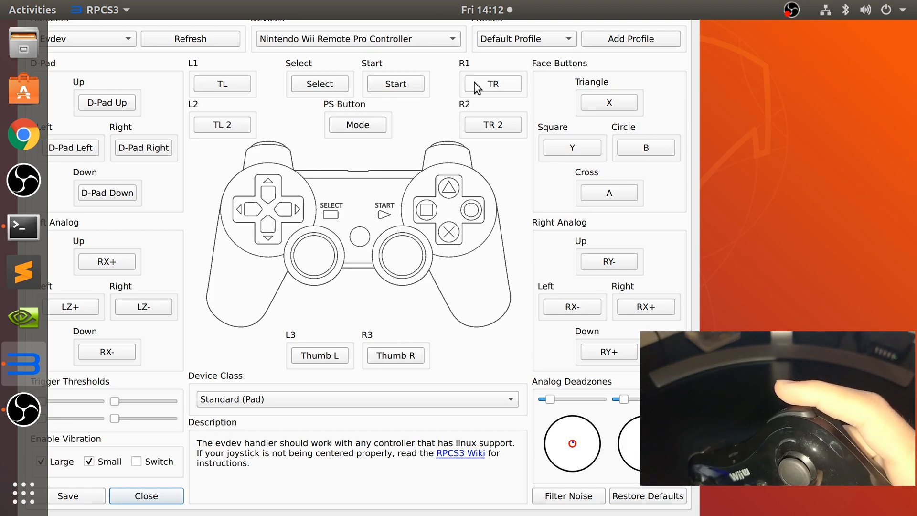
pyautogui.moveTo(414, 95)
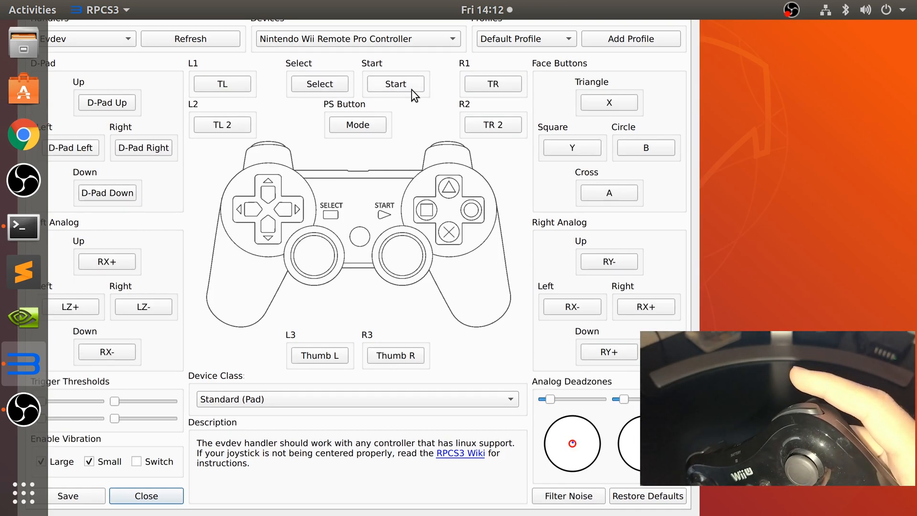
pyautogui.click(395, 85)
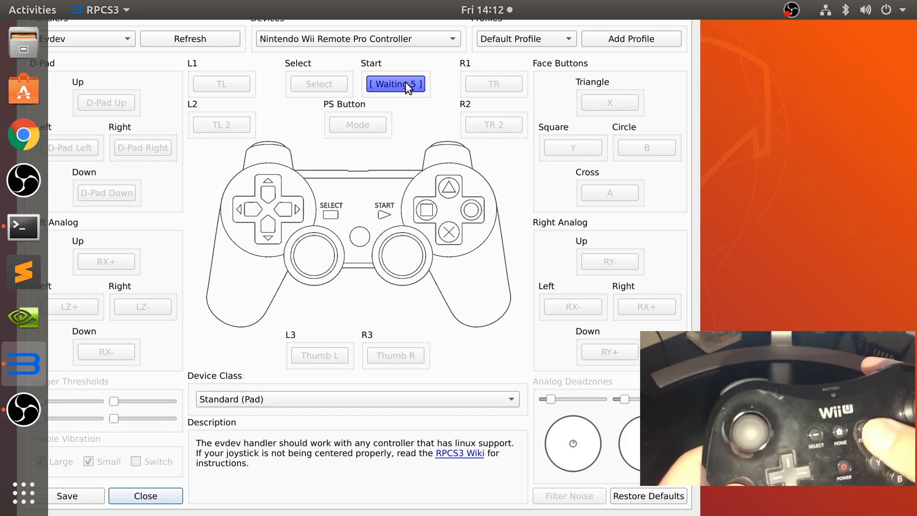
pyautogui.click(319, 85)
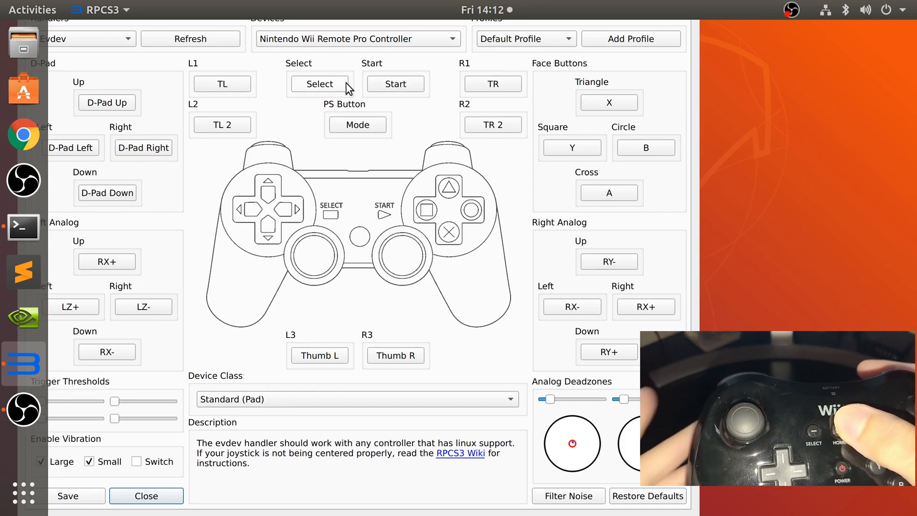
pyautogui.click(357, 124)
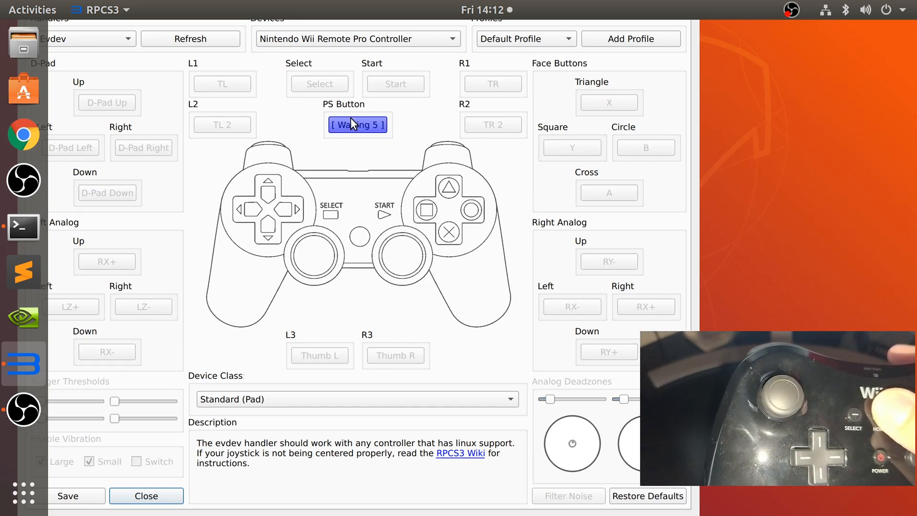
pyautogui.click(221, 84)
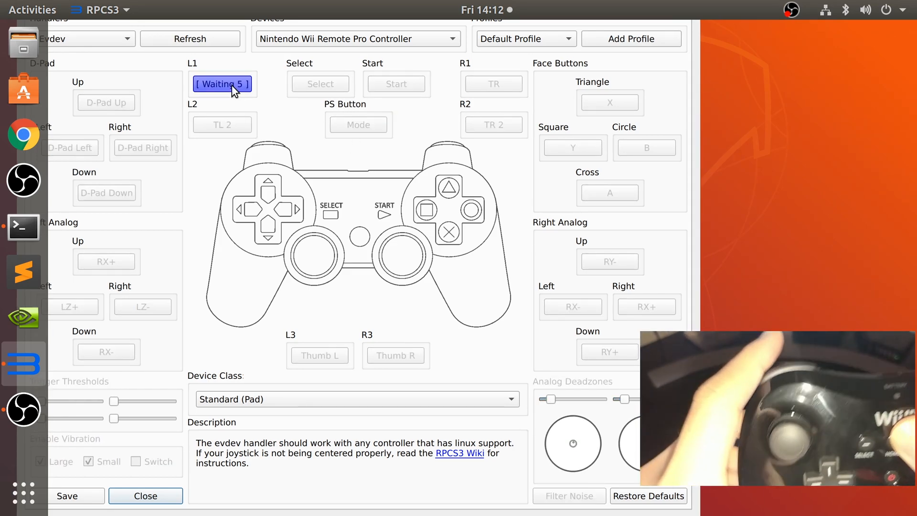
pyautogui.click(222, 84)
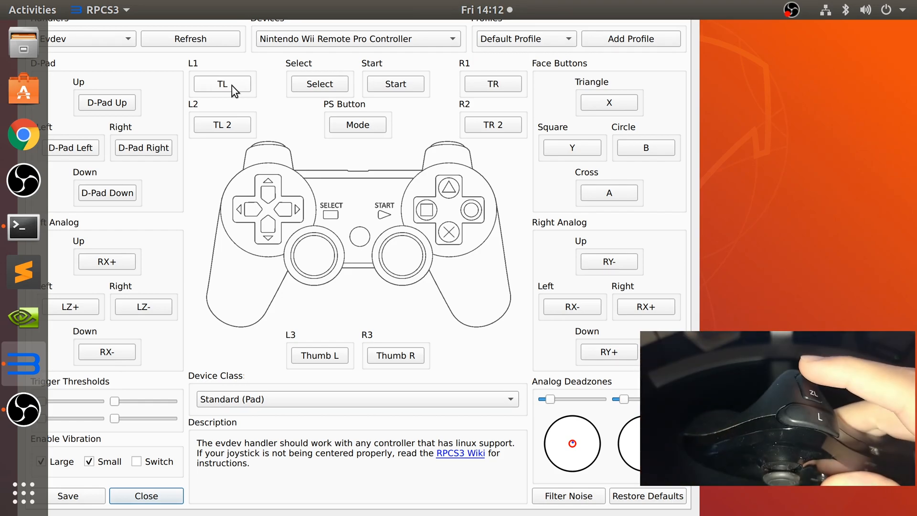
pyautogui.moveTo(200, 140)
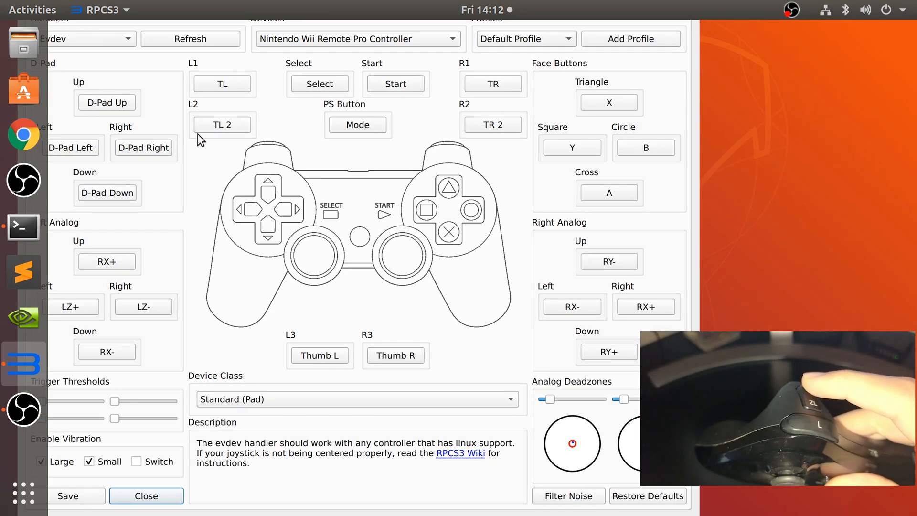
pyautogui.moveTo(122, 134)
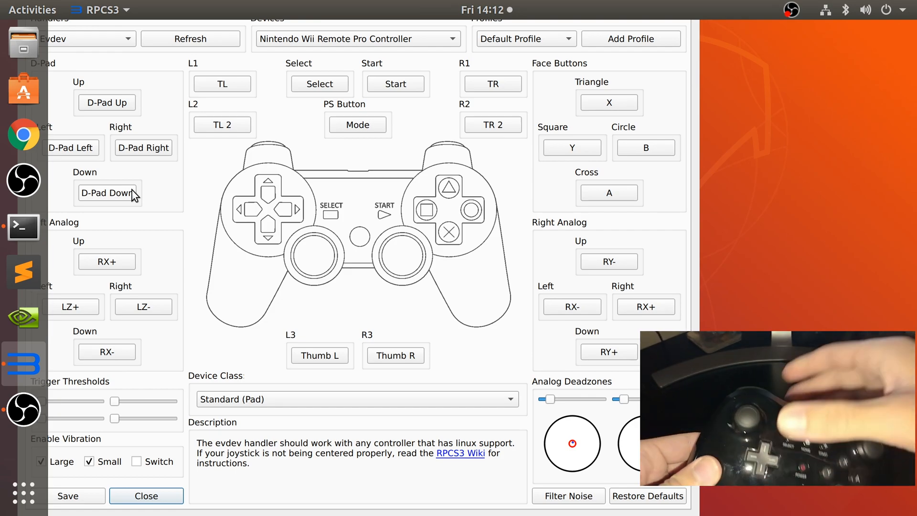
# Bind Left Analog Up, Left, Right, Down to stick axes LY-, LX-, LX+, LY+.
pyautogui.click(106, 262)
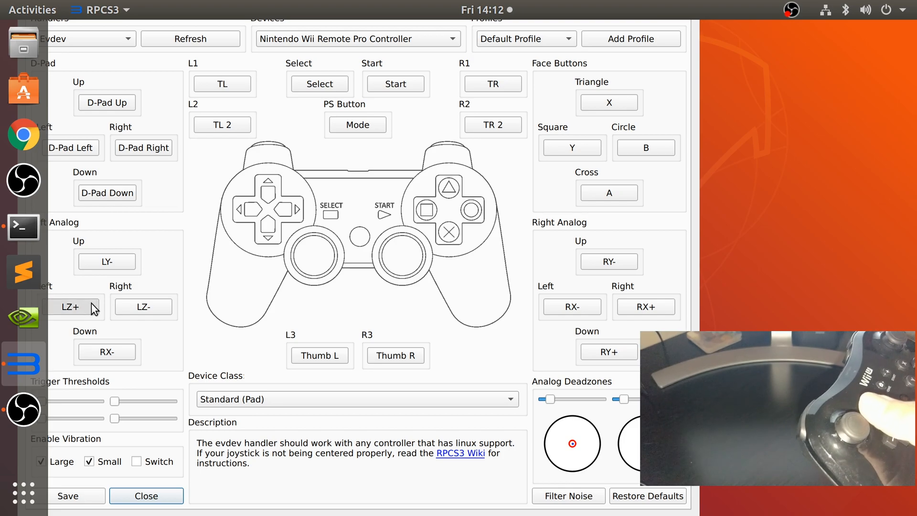
pyautogui.click(73, 307)
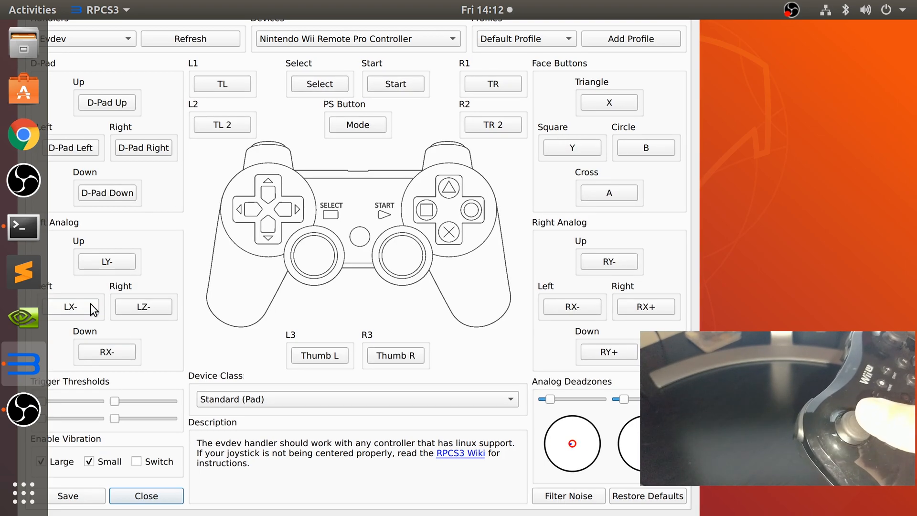
pyautogui.click(144, 307)
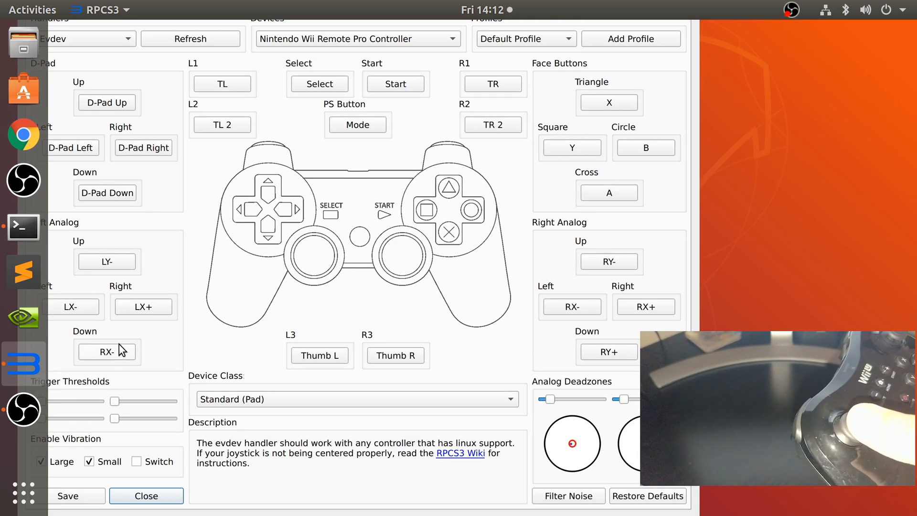
pyautogui.click(107, 352)
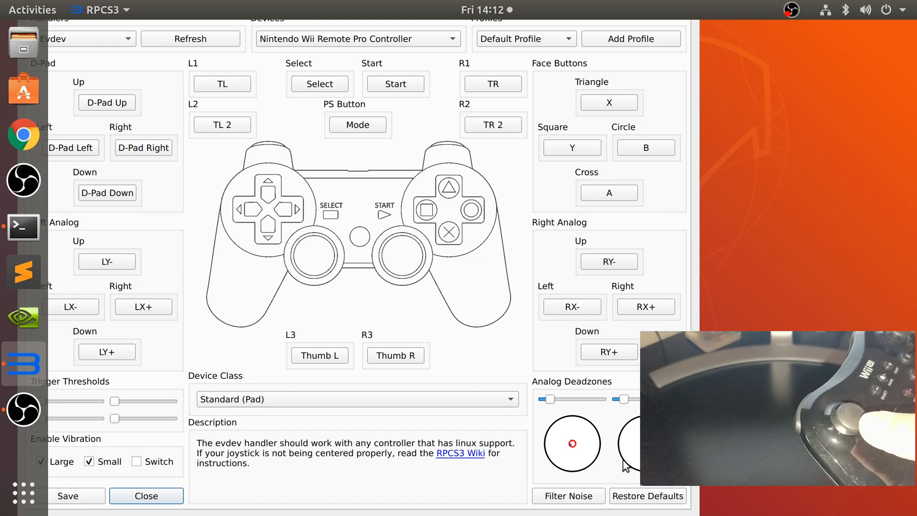
pyautogui.moveTo(565, 427)
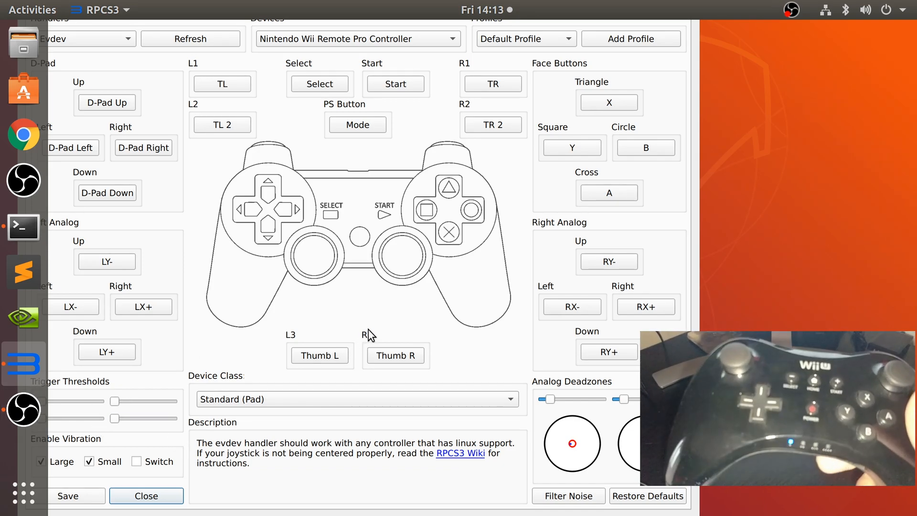
pyautogui.moveTo(411, 365)
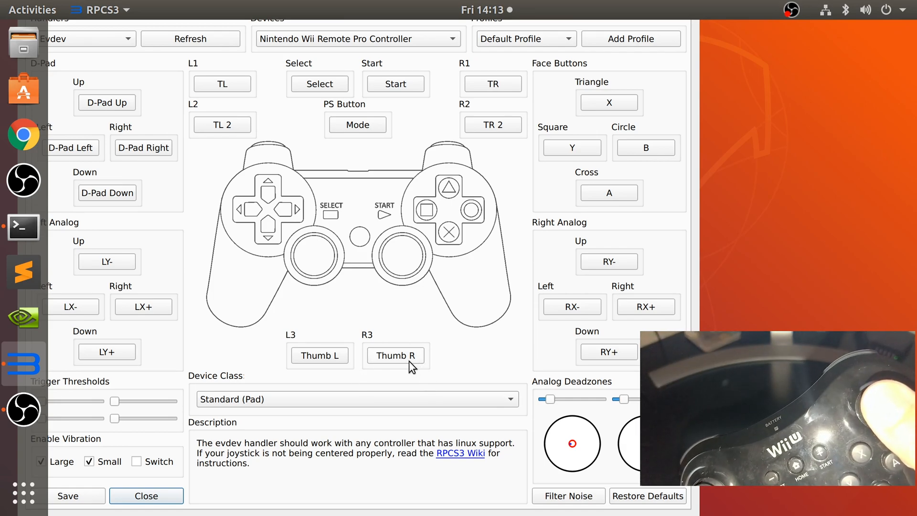
pyautogui.moveTo(392, 375)
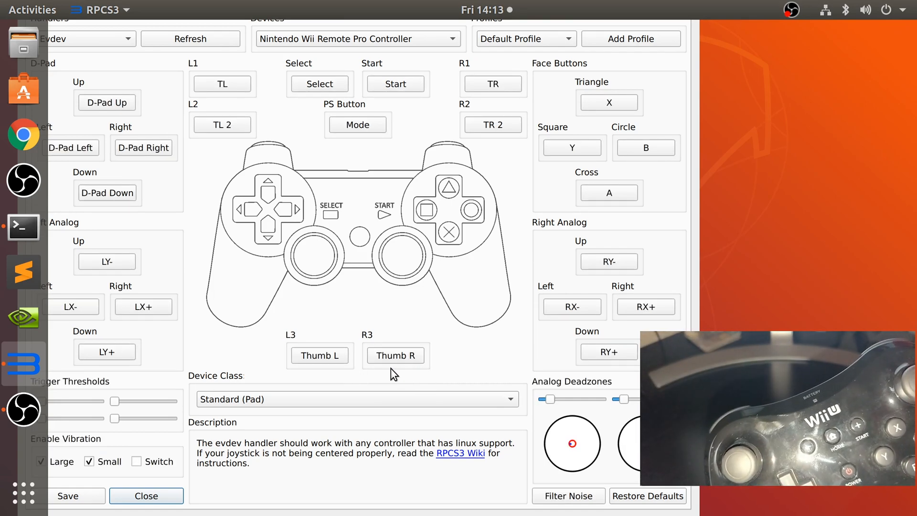
pyautogui.click(319, 355)
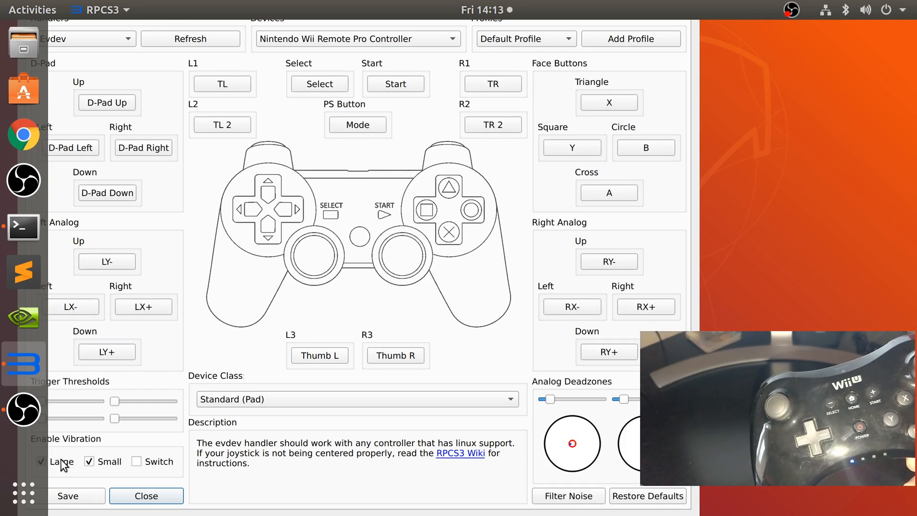
pyautogui.moveTo(425, 271)
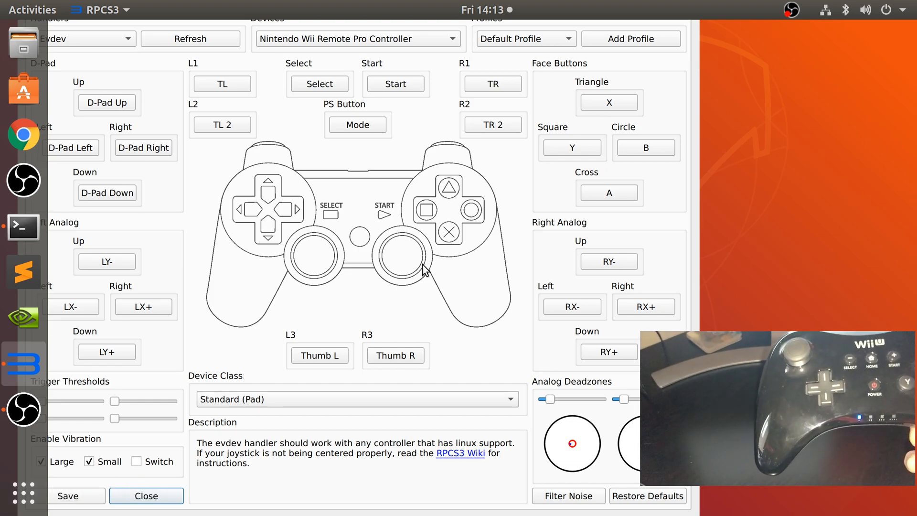
pyautogui.moveTo(437, 261)
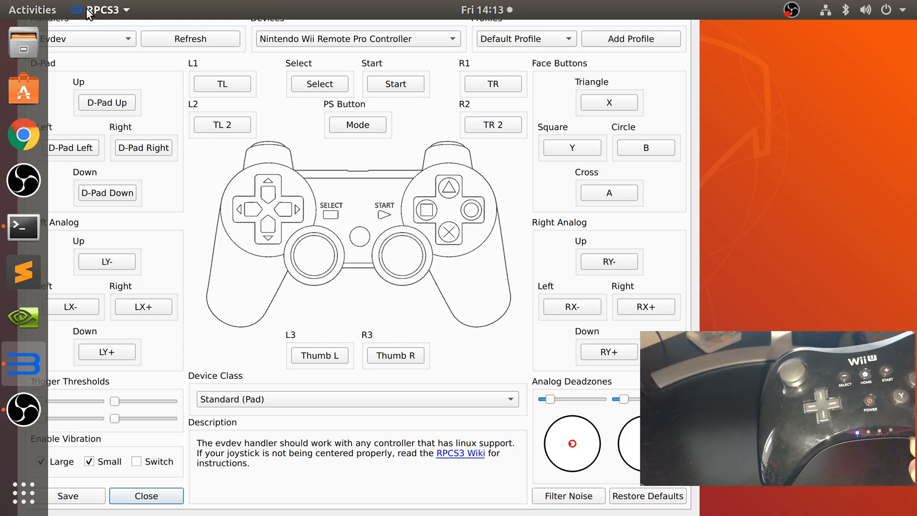
pyautogui.moveTo(147, 44)
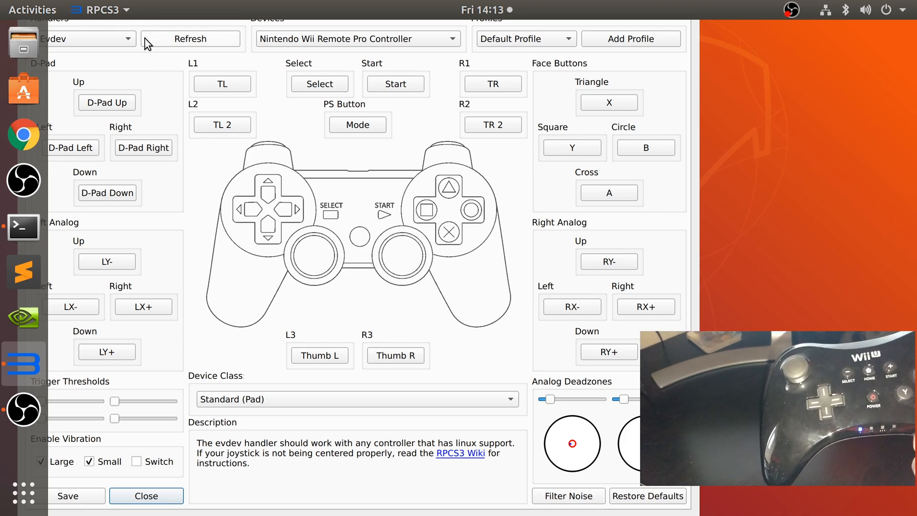
pyautogui.moveTo(178, 6)
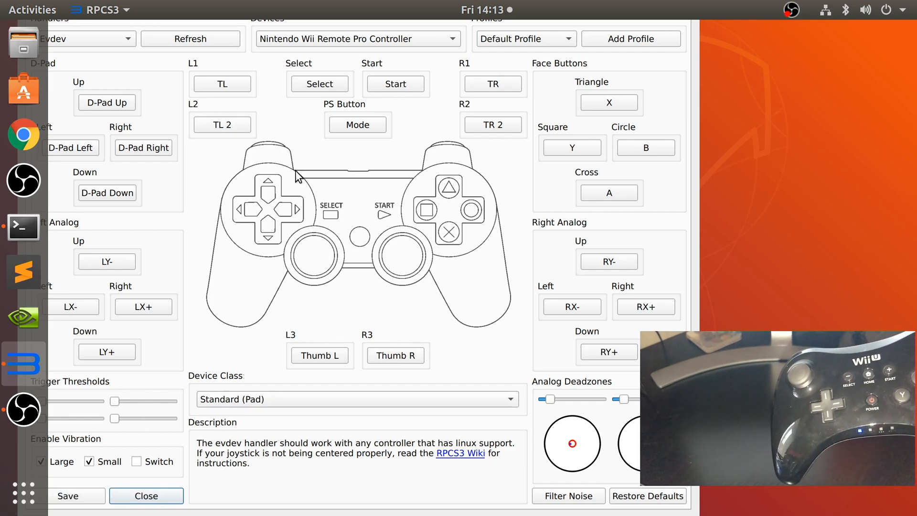
pyautogui.moveTo(348, 94)
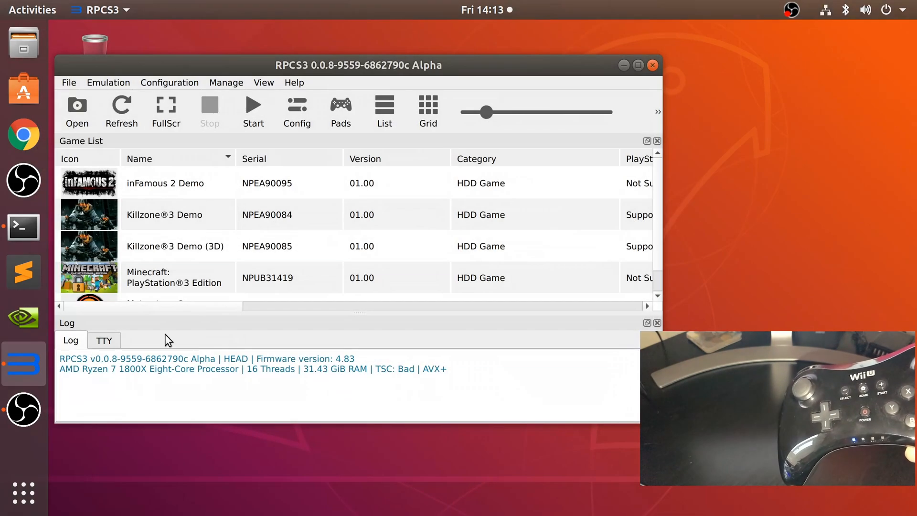
# Launch Minecraft: PlayStation 3 Edition from the Game List and focus its window.
pyautogui.click(176, 277)
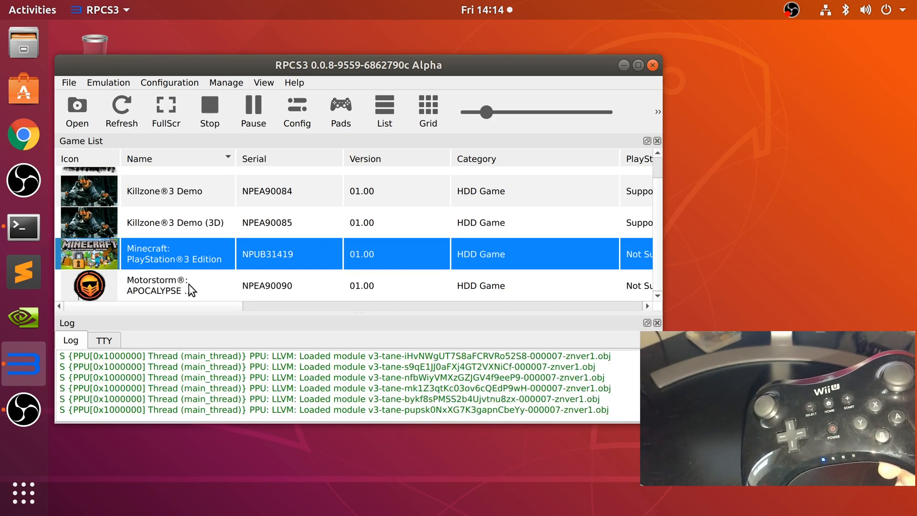
pyautogui.doubleClick(176, 253)
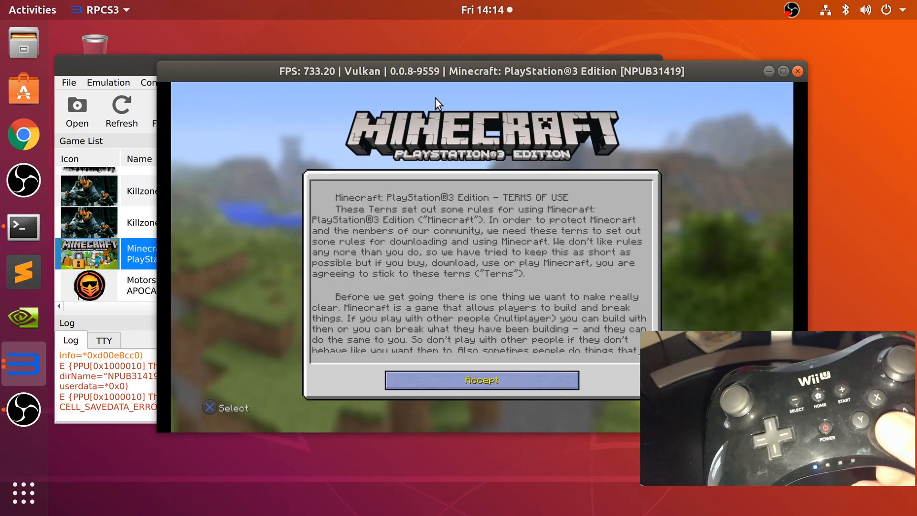
pyautogui.click(480, 379)
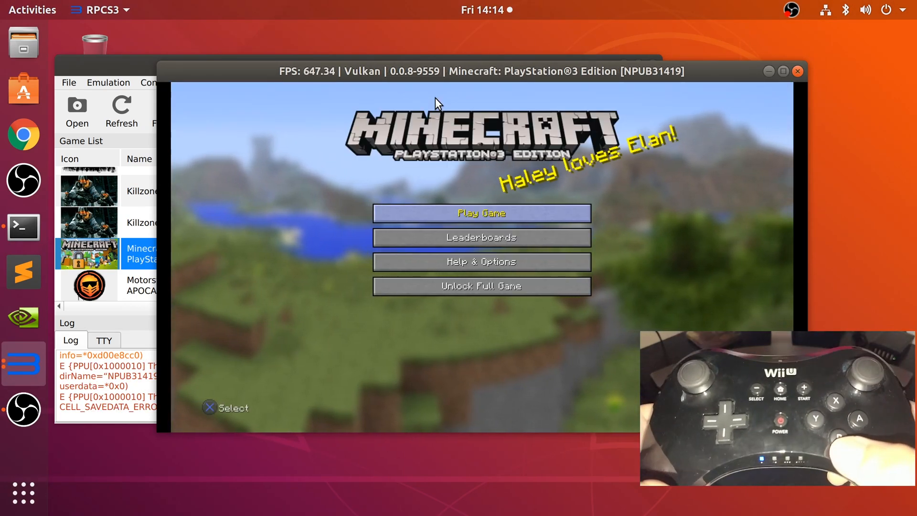